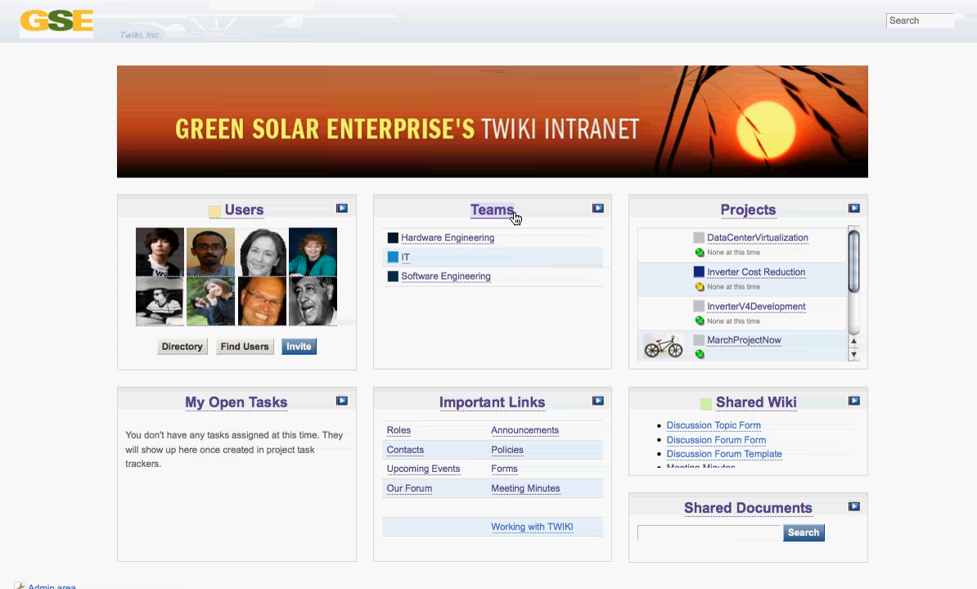
Open the Team Workspaces list showing Hardware Engineering, IT and Software Engineering with their managers
{"action": "scroll", "scroll_direction": "down", "scroll_amount": 3}
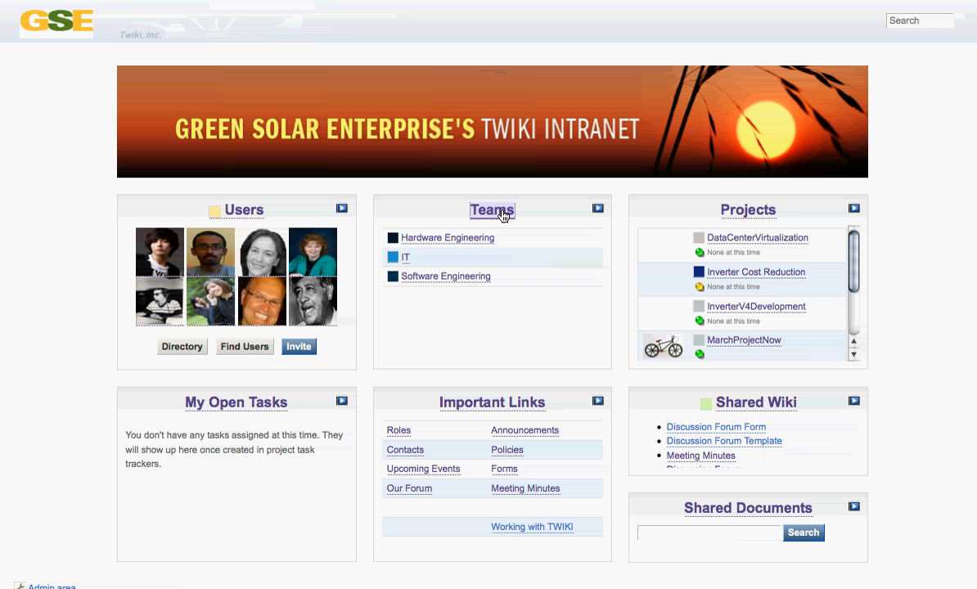
{"action": "left_click", "coordinate": [492, 210]}
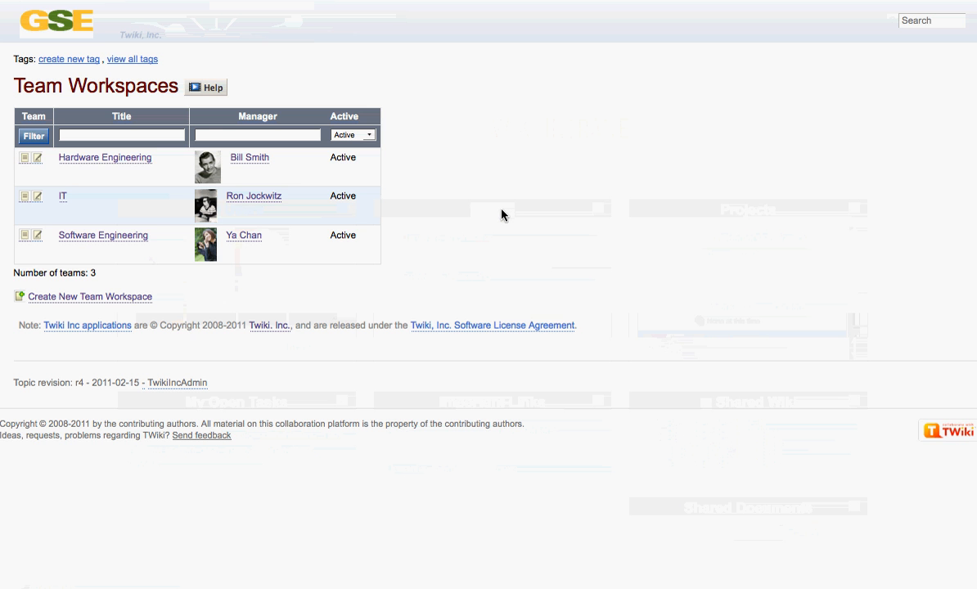
{"action": "mouse_move", "coordinate": [92, 190]}
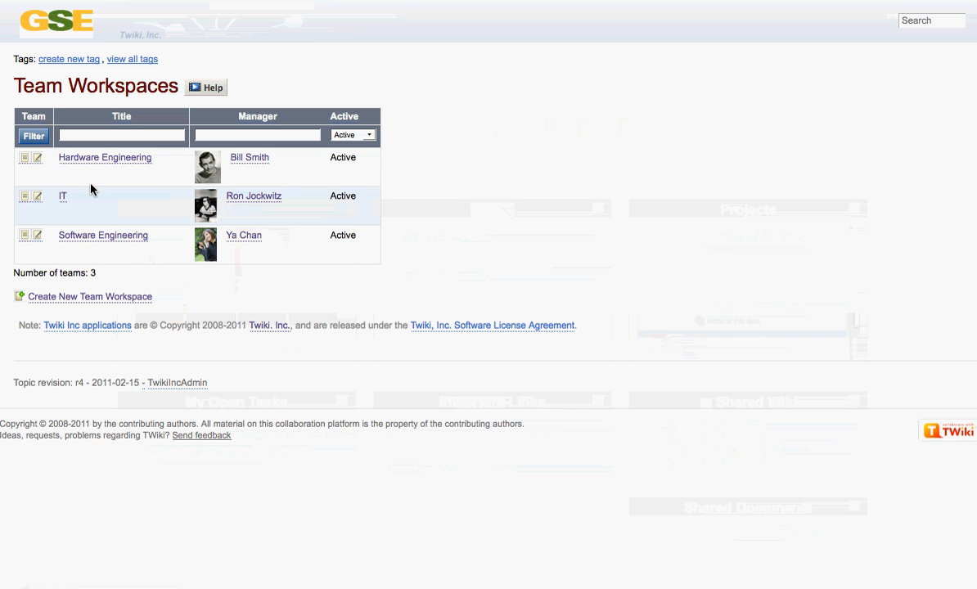
{"action": "mouse_move", "coordinate": [230, 172]}
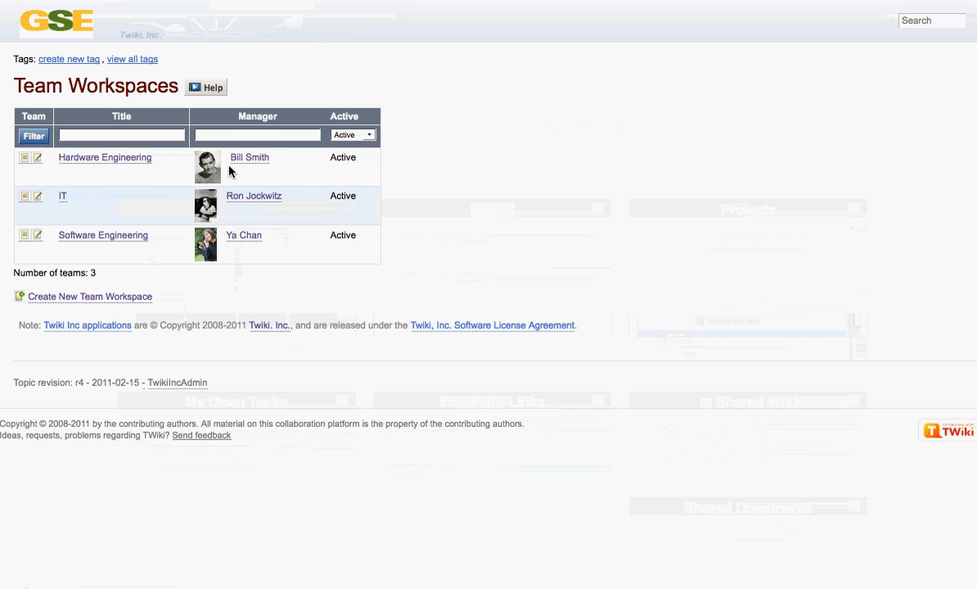
{"action": "mouse_move", "coordinate": [288, 163]}
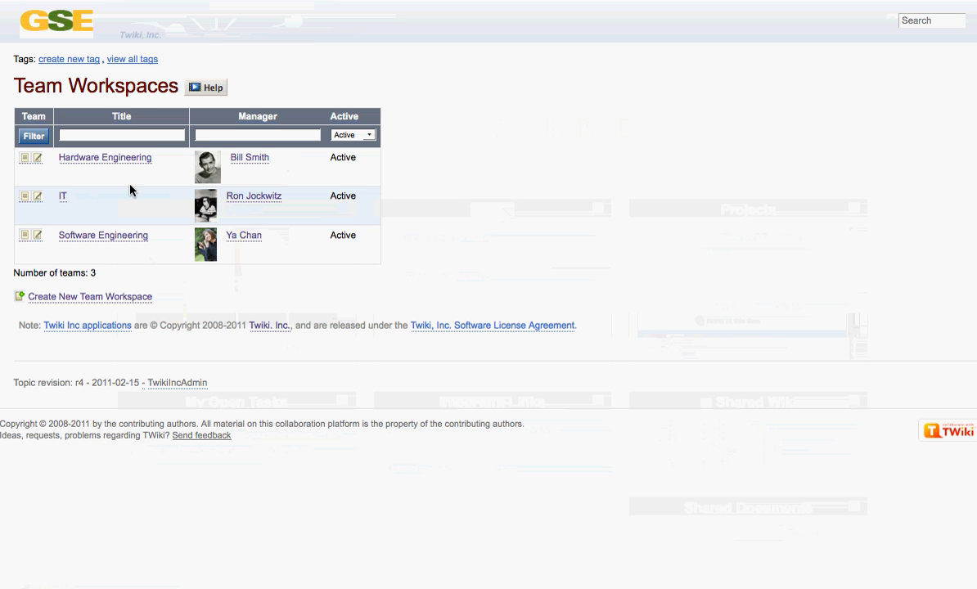
{"action": "mouse_move", "coordinate": [95, 289]}
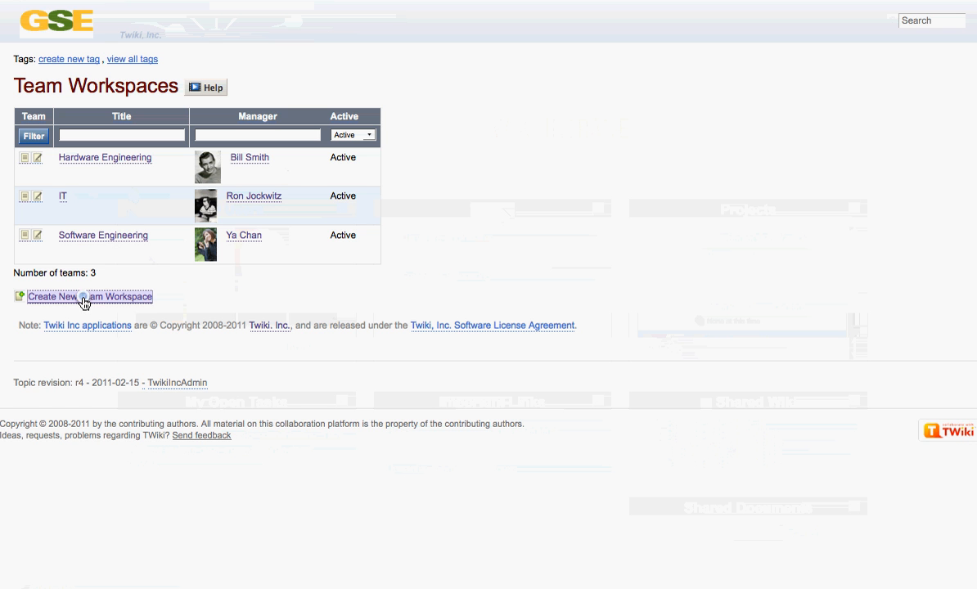
{"action": "left_click", "coordinate": [90, 296]}
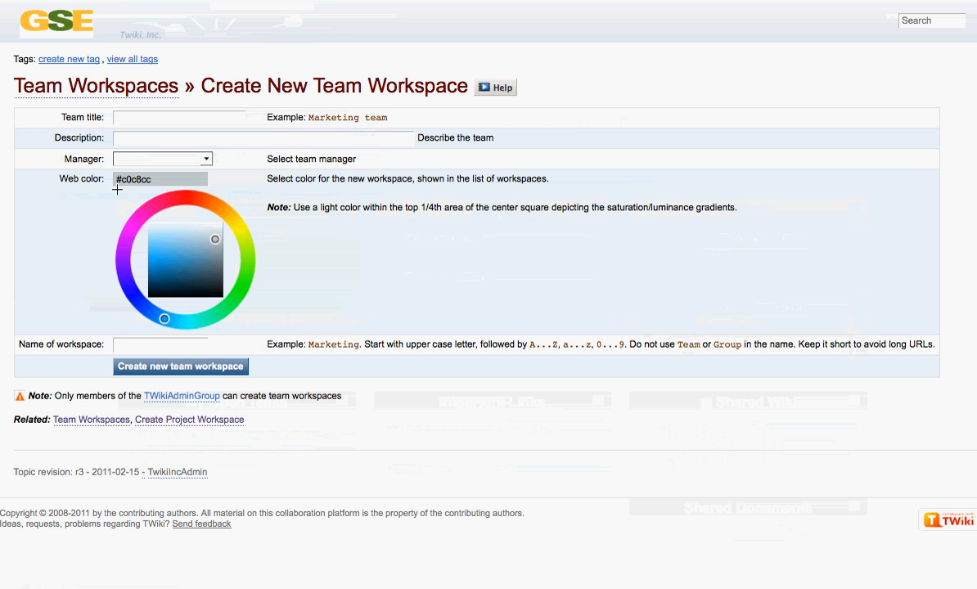
{"action": "type", "text": "Sales"}
{"action": "left_click", "coordinate": [263, 137]}
{"action": "type", "text": "Describe"}
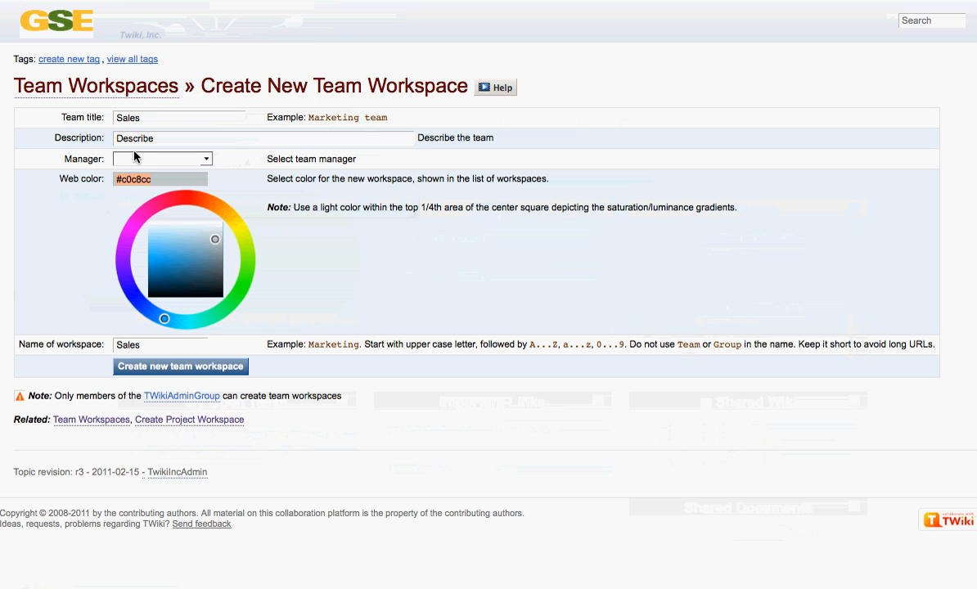
{"action": "left_click", "coordinate": [206, 157]}
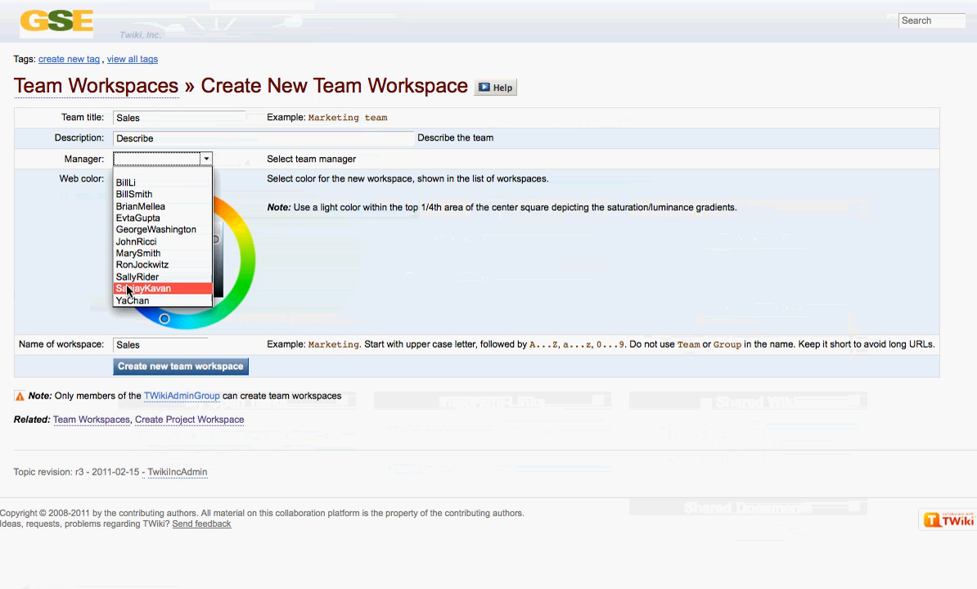
{"action": "left_click", "coordinate": [143, 288]}
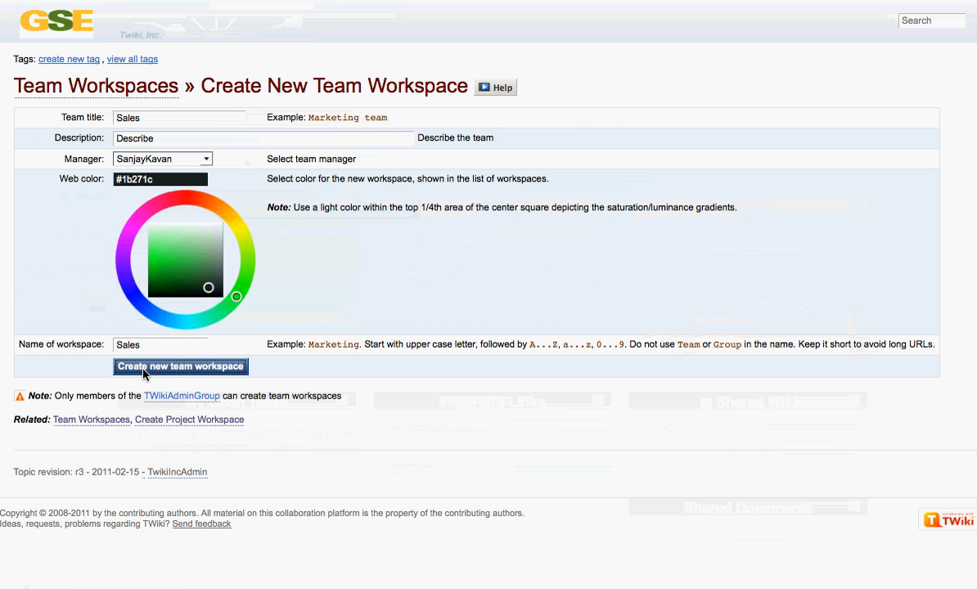
{"action": "left_click", "coordinate": [180, 367]}
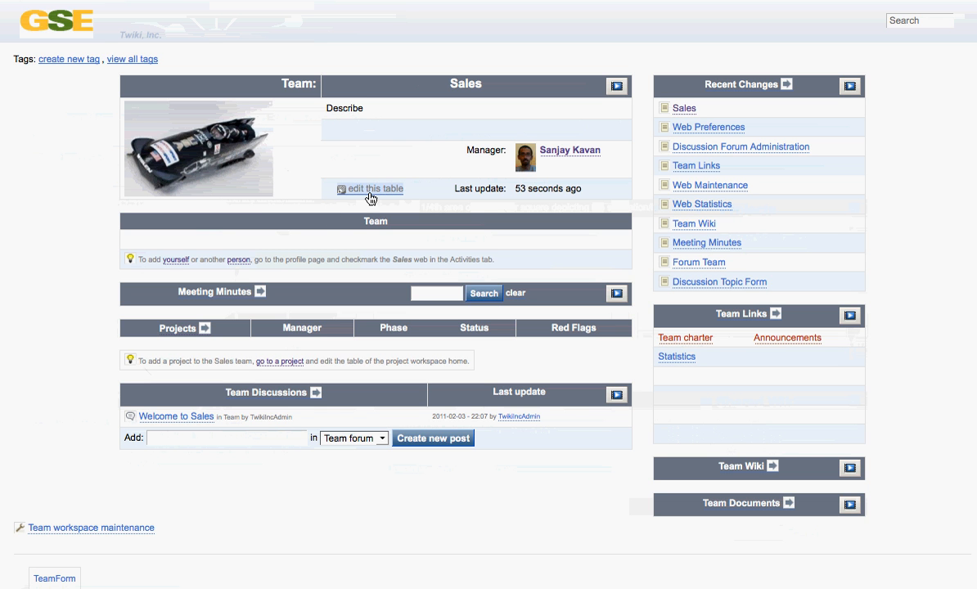
{"action": "mouse_move", "coordinate": [319, 241]}
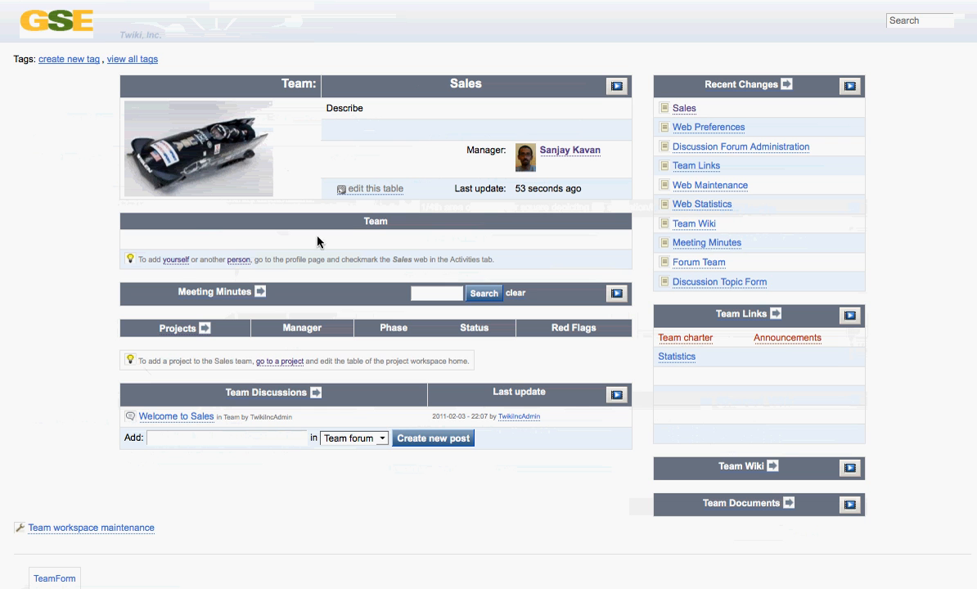
{"action": "mouse_move", "coordinate": [275, 301]}
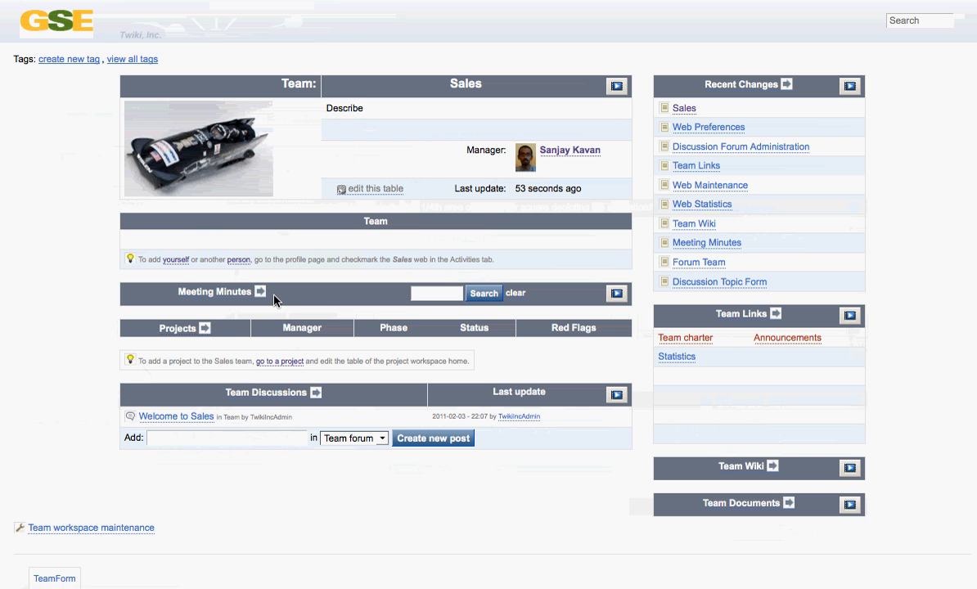
{"action": "mouse_move", "coordinate": [216, 341]}
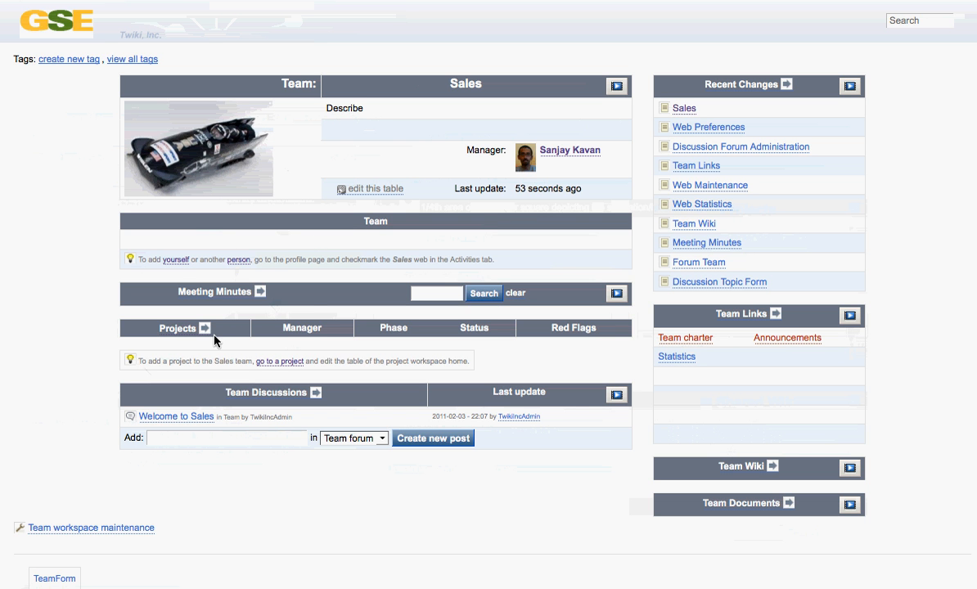
{"action": "mouse_move", "coordinate": [219, 350]}
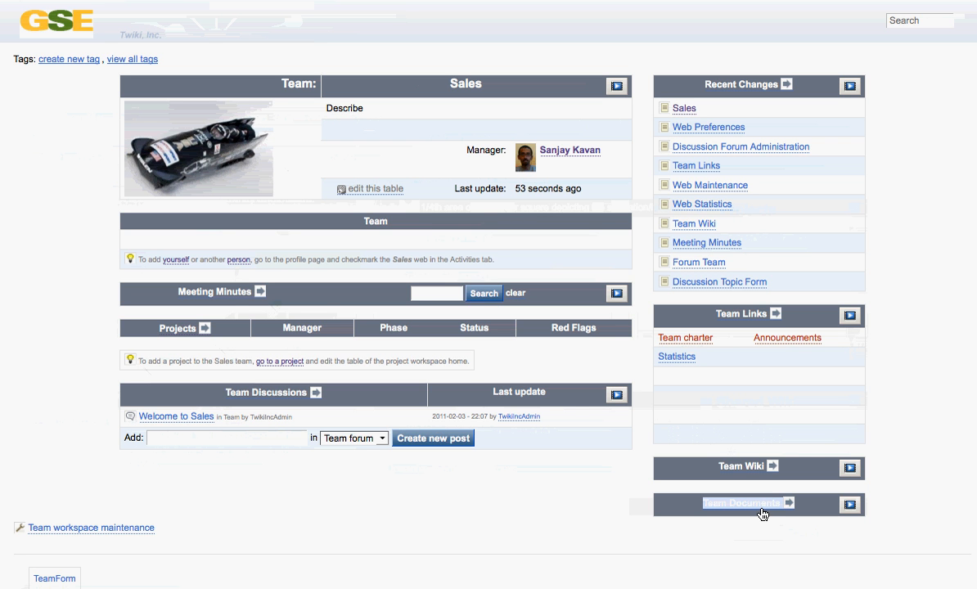
{"action": "mouse_move", "coordinate": [752, 482]}
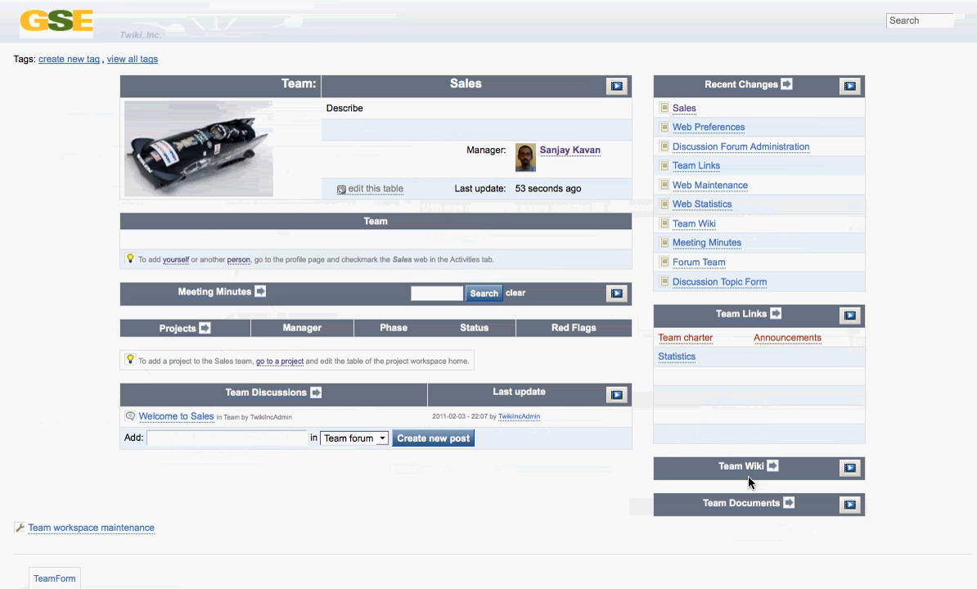
{"action": "mouse_move", "coordinate": [105, 31]}
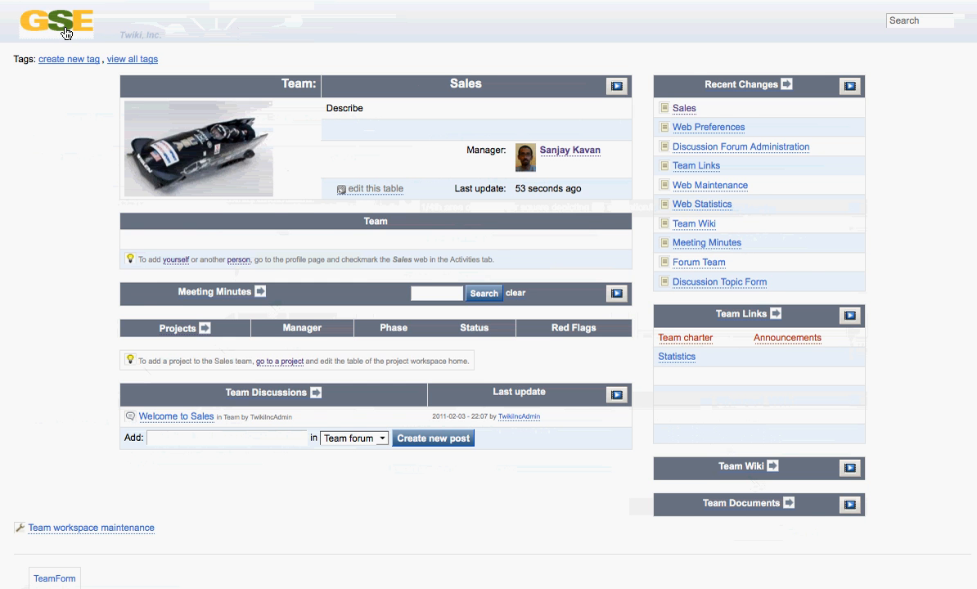
Return to the intranet home and open the Hardware Engineering team workspace
{"action": "left_click", "coordinate": [55, 23]}
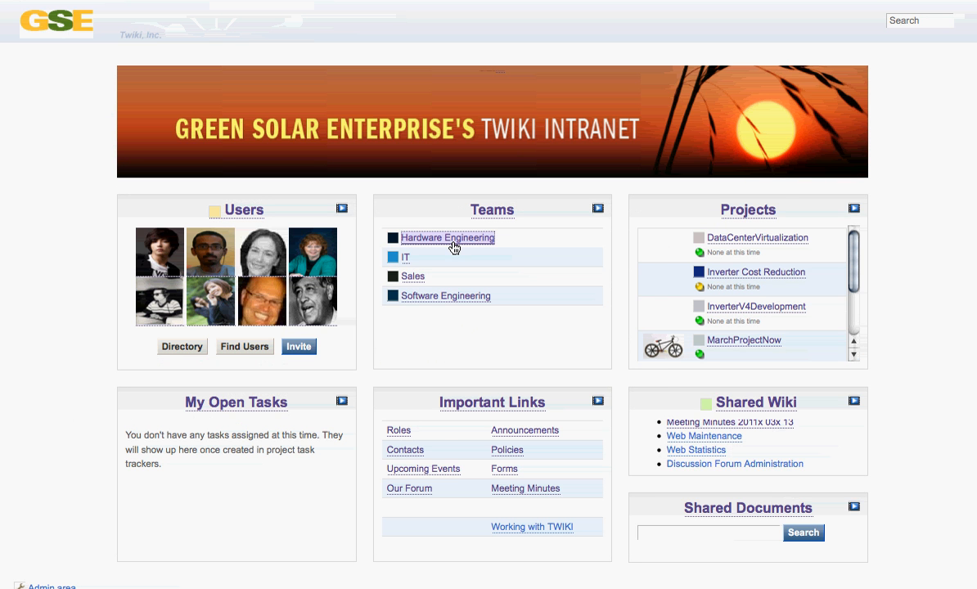
{"action": "left_click", "coordinate": [449, 238]}
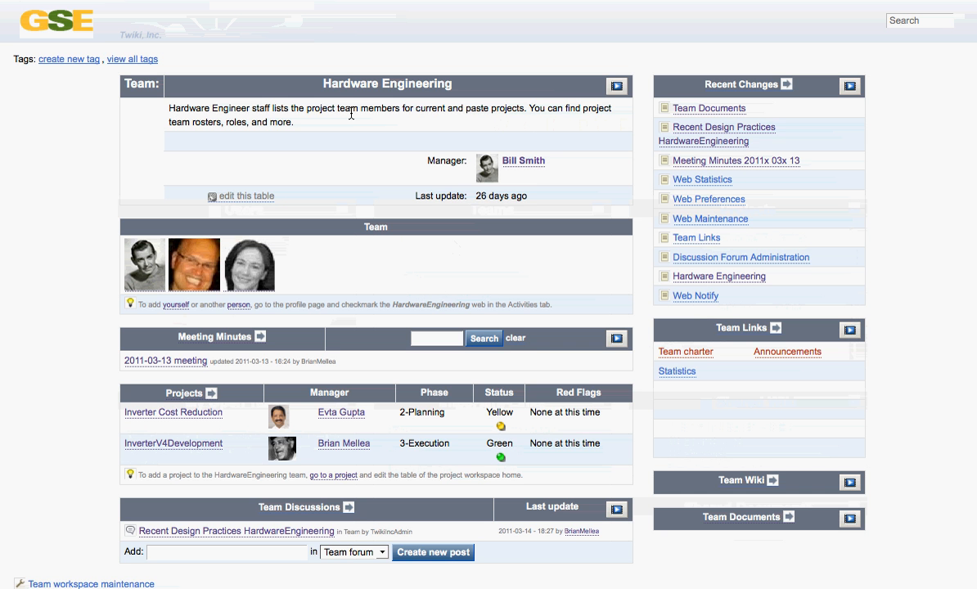
{"action": "mouse_move", "coordinate": [301, 352]}
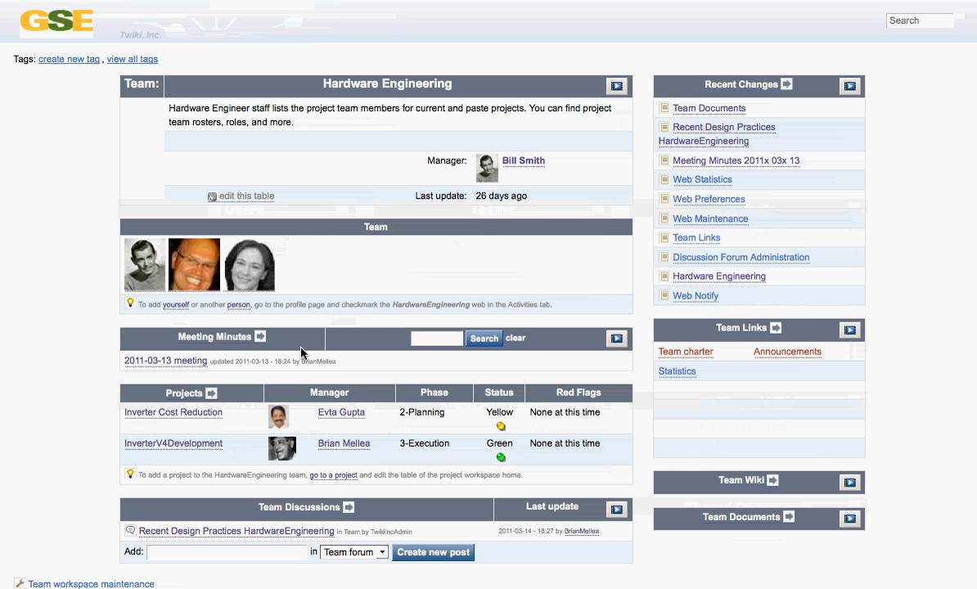
{"action": "mouse_move", "coordinate": [239, 413]}
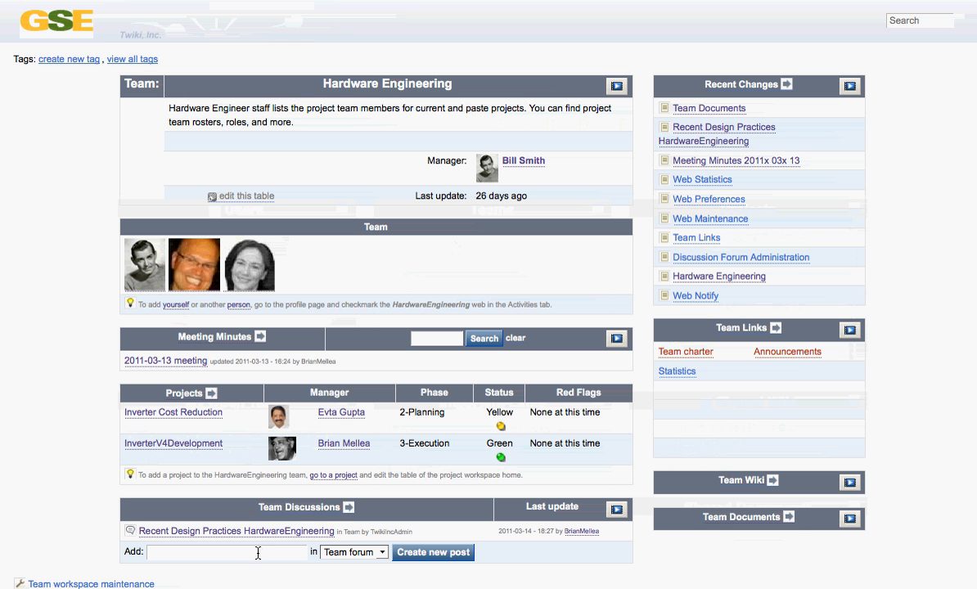
{"action": "mouse_move", "coordinate": [523, 560]}
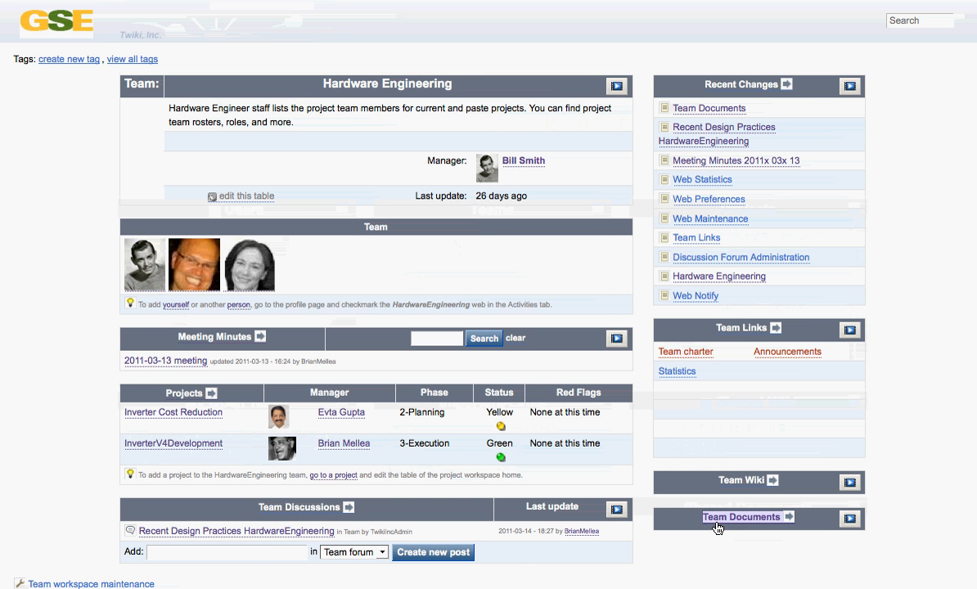
Open Hardware Engineering » Shared Documents listing its three attached files
{"action": "left_click", "coordinate": [742, 517]}
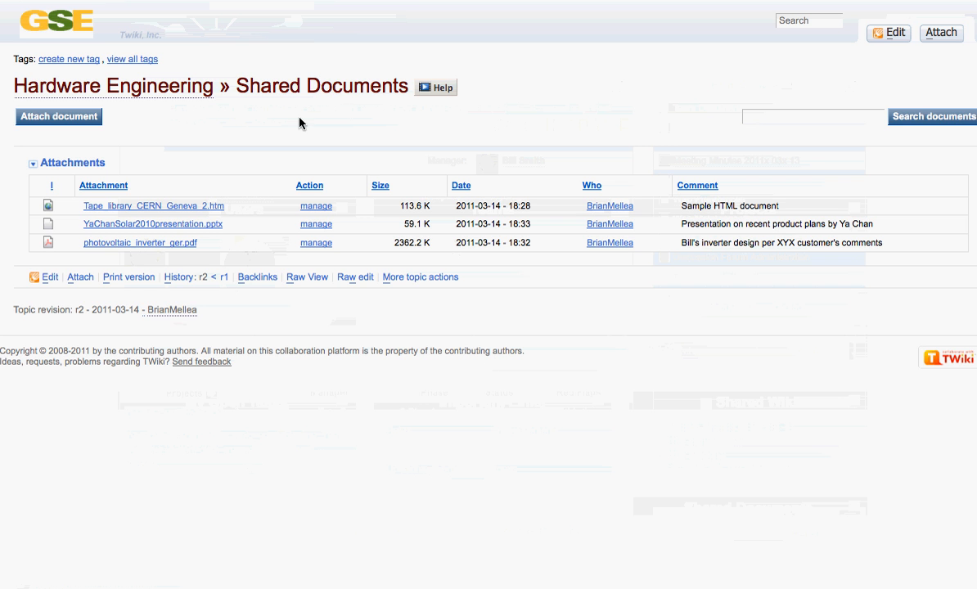
{"action": "mouse_move", "coordinate": [249, 138]}
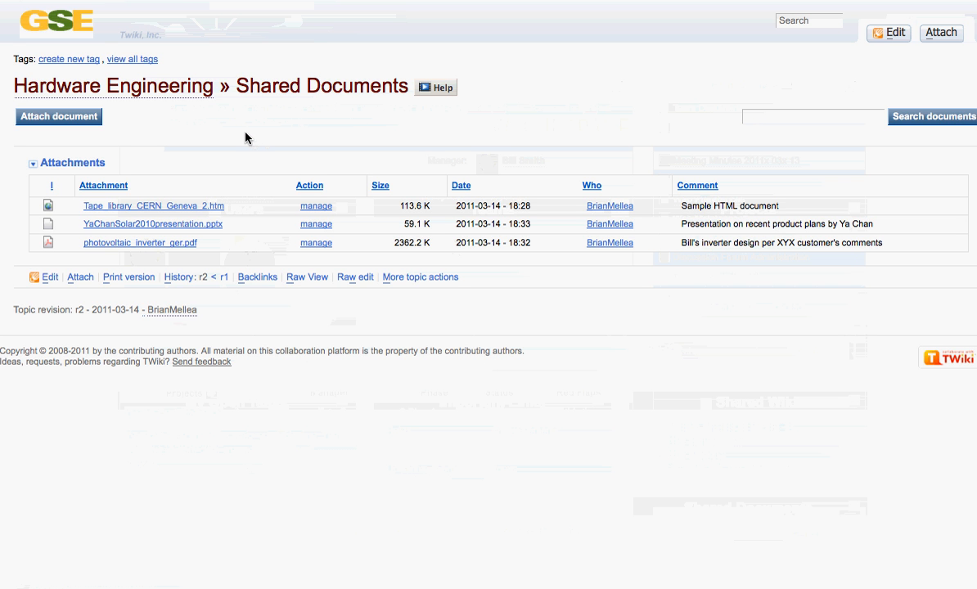
{"action": "mouse_move", "coordinate": [252, 177]}
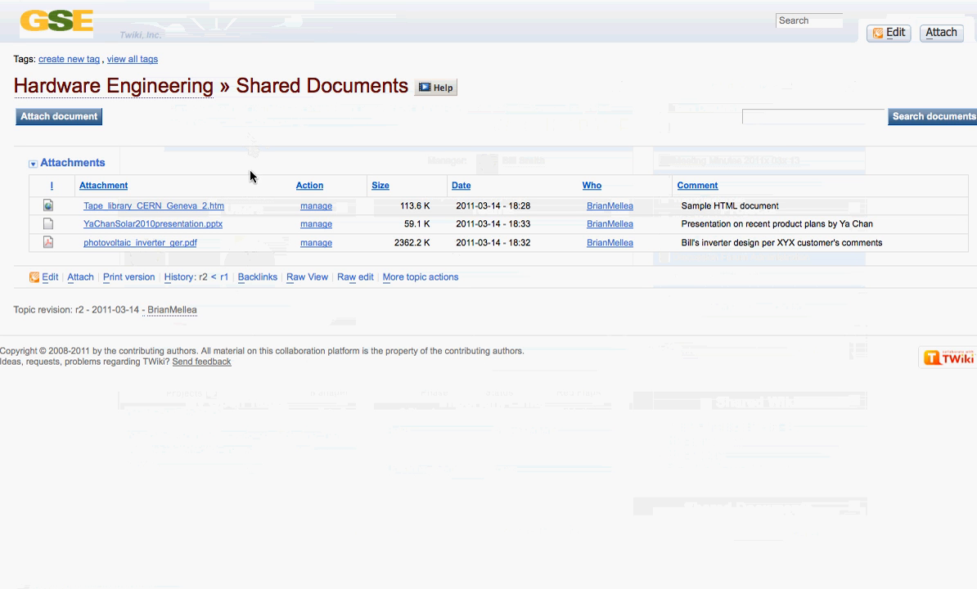
{"action": "mouse_move", "coordinate": [251, 239]}
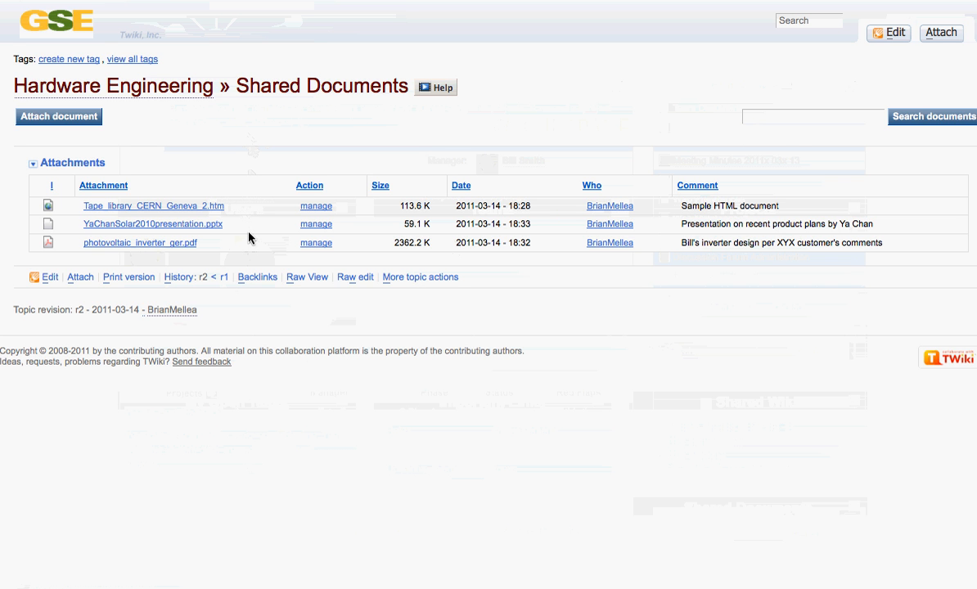
{"action": "mouse_move", "coordinate": [262, 196]}
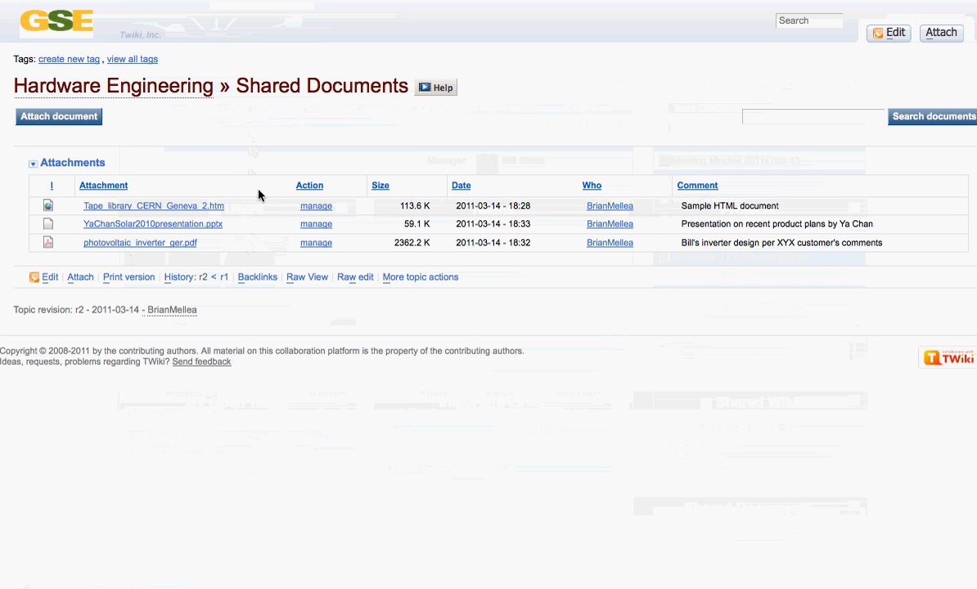
{"action": "mouse_move", "coordinate": [150, 126]}
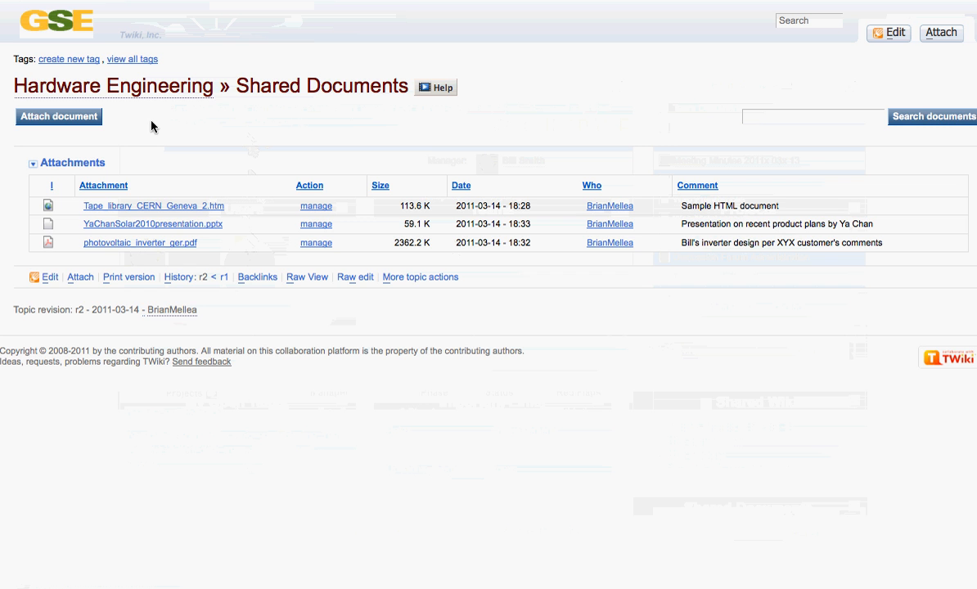